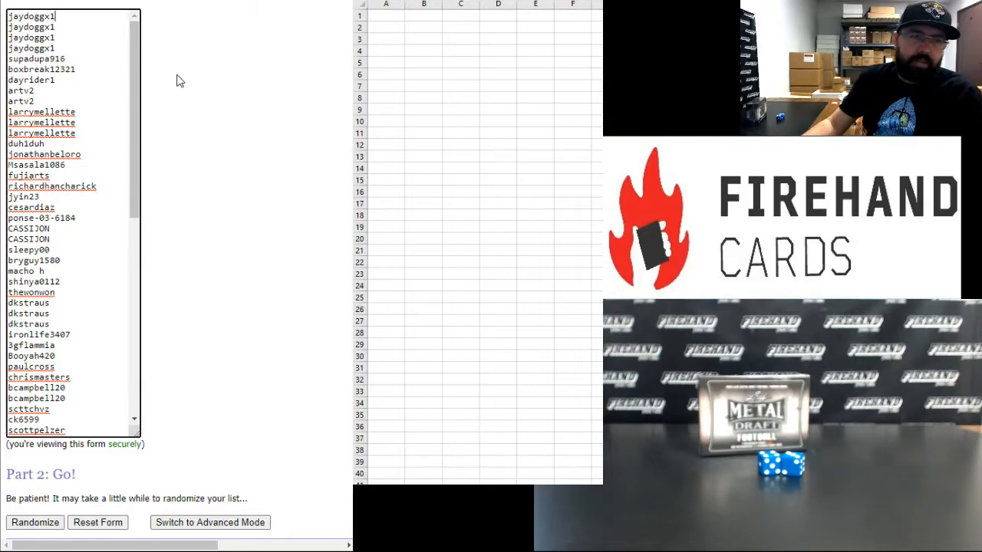
mouse_move(205, 127)
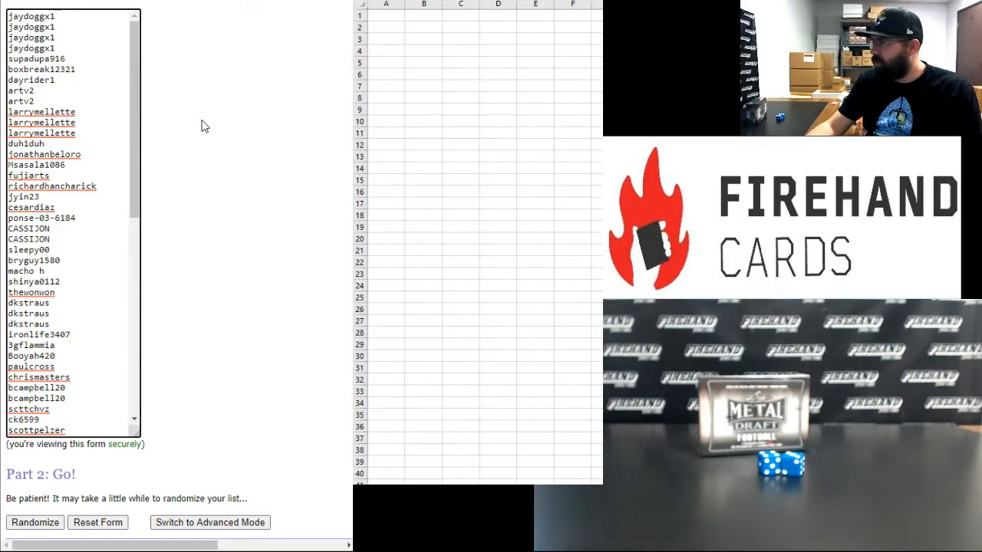
Step: Randomize the 80-name participant list, reshuffling until it has been randomized six times
scroll(down, 3)
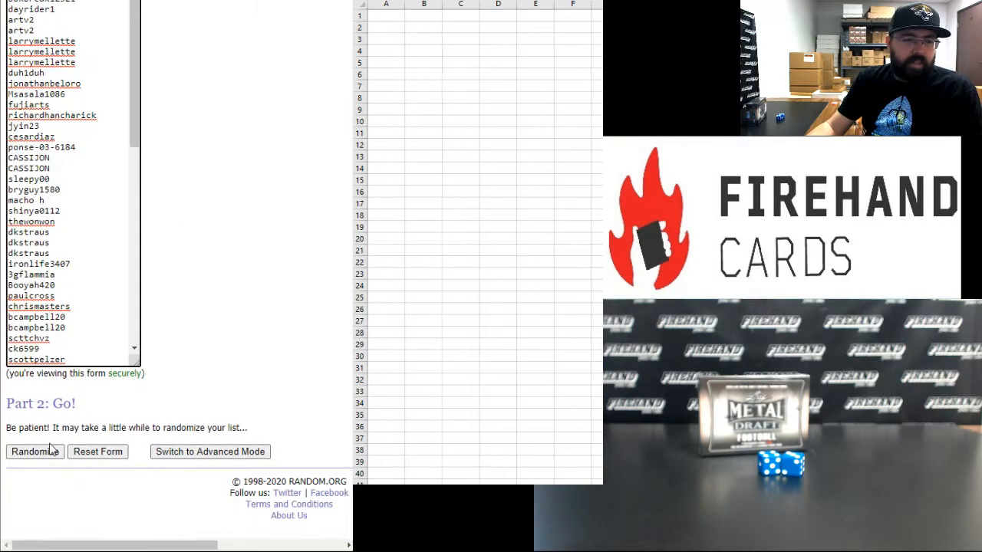
click(34, 451)
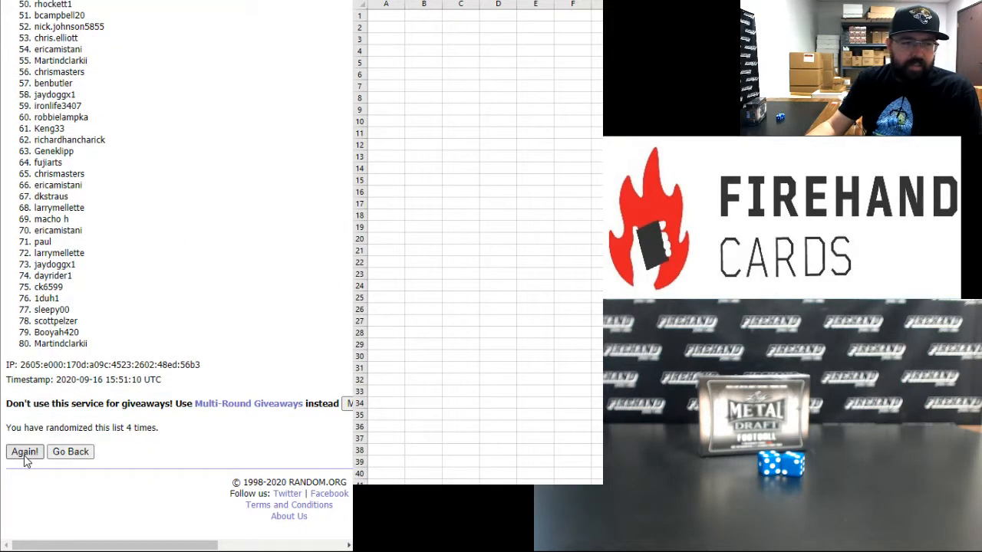
click(24, 451)
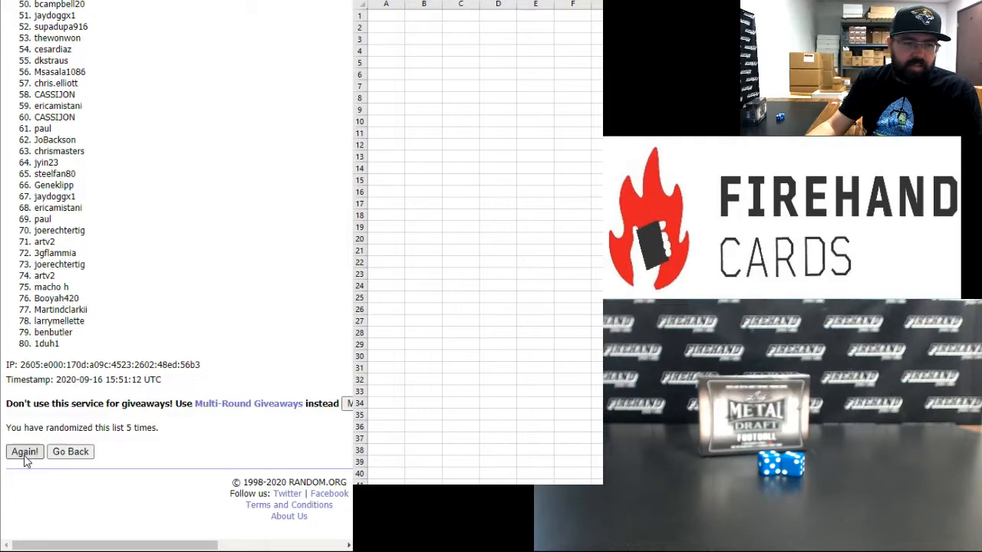
click(25, 451)
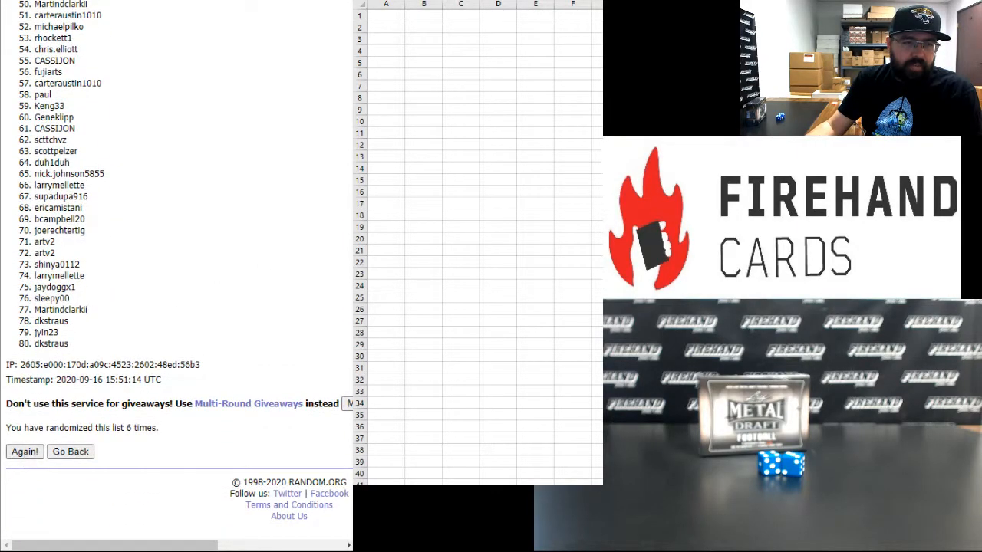
click(24, 451)
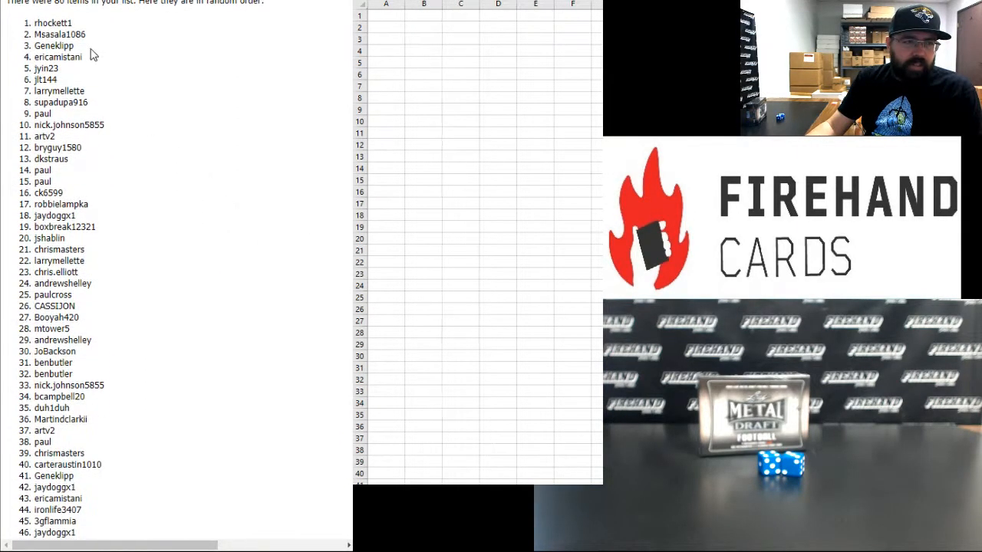
Step: Select shuffled names 1–40 and paste them into Excel starting at cell A1
drag(39, 23, 73, 57)
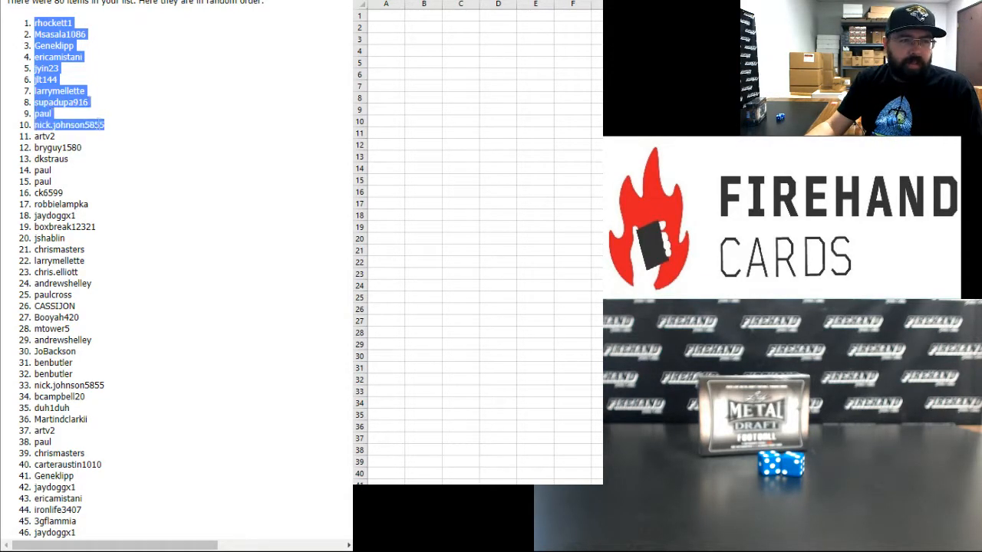
click(58, 147)
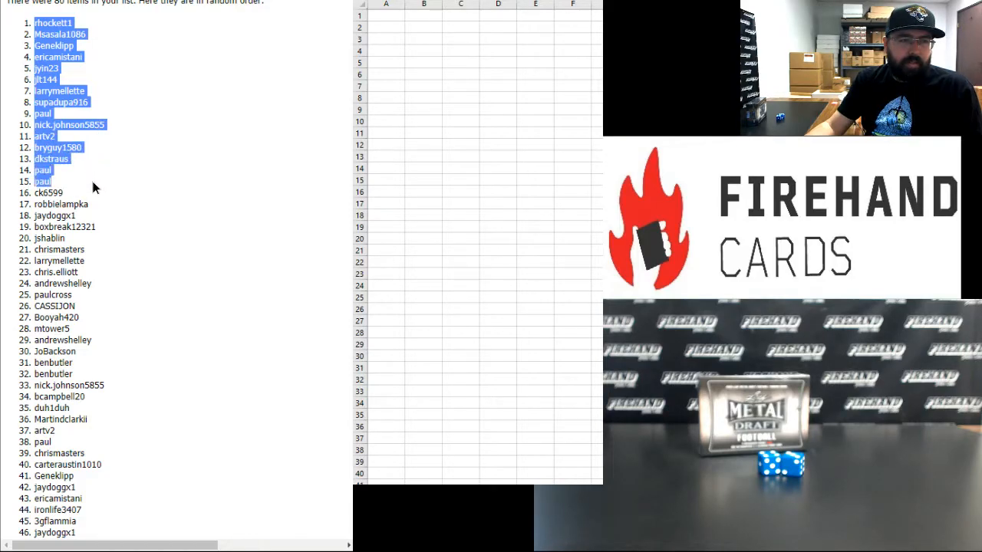
drag(48, 192, 98, 227)
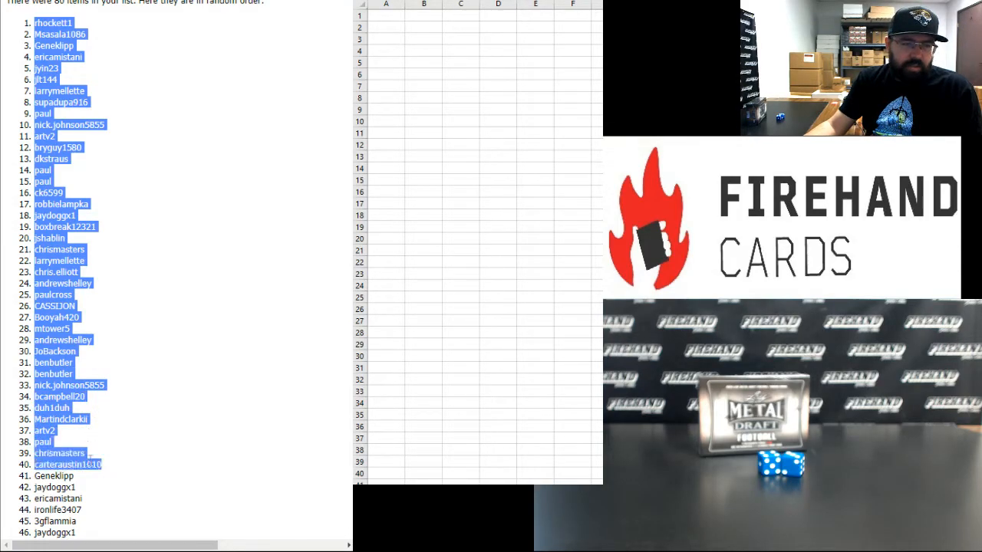
mouse_move(113, 364)
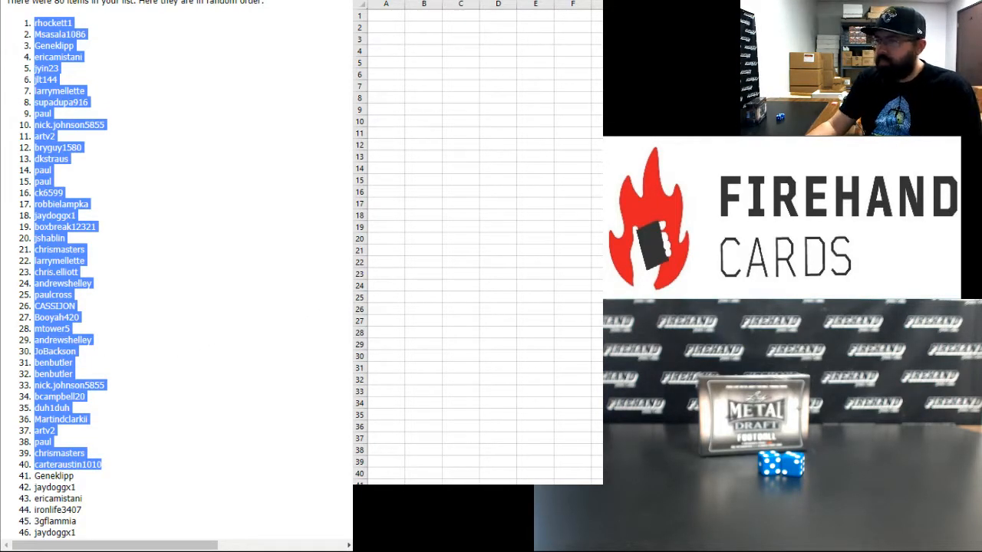
click(386, 16)
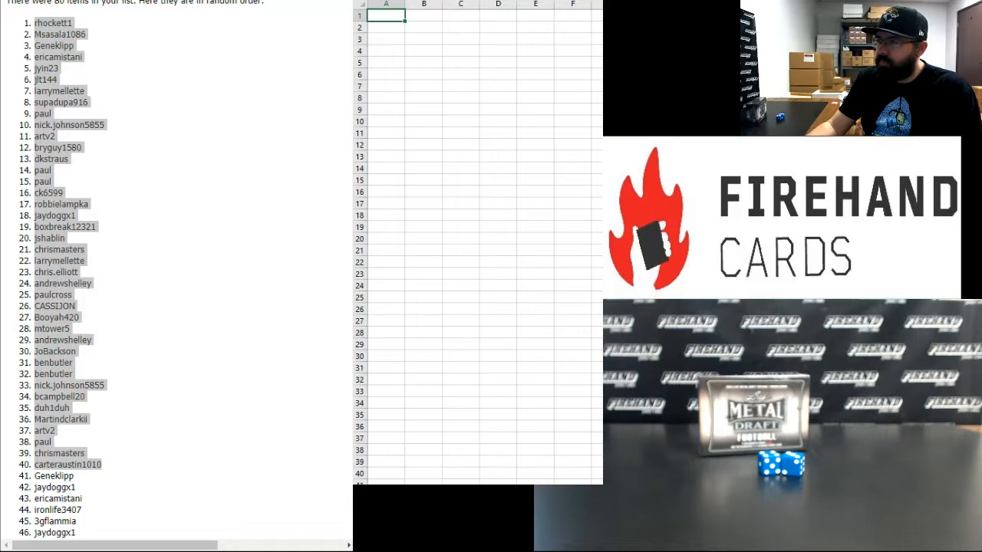
key(ctrl+v)
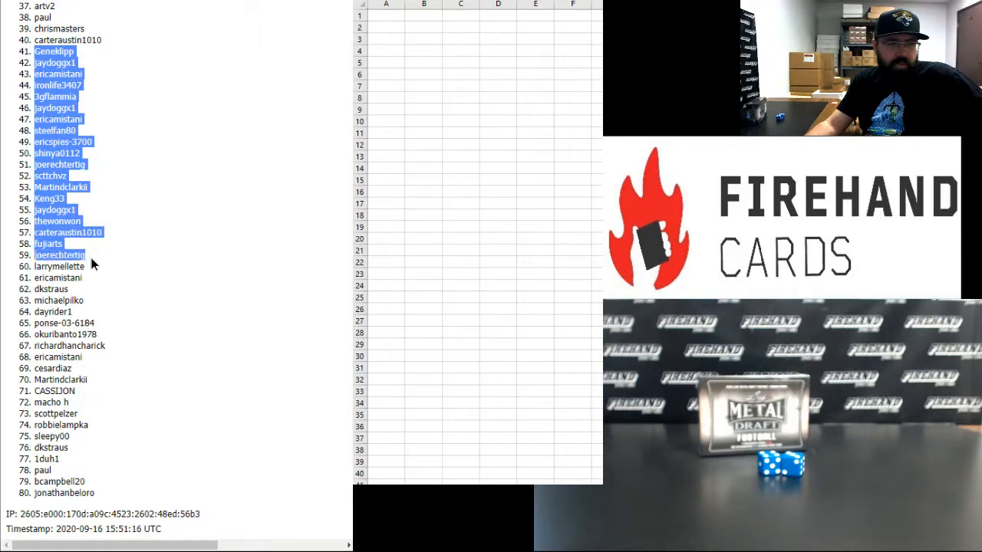
Step: Select shuffled names 41–80 and paste them into a sheet starting at cell A1
drag(61, 255, 62, 300)
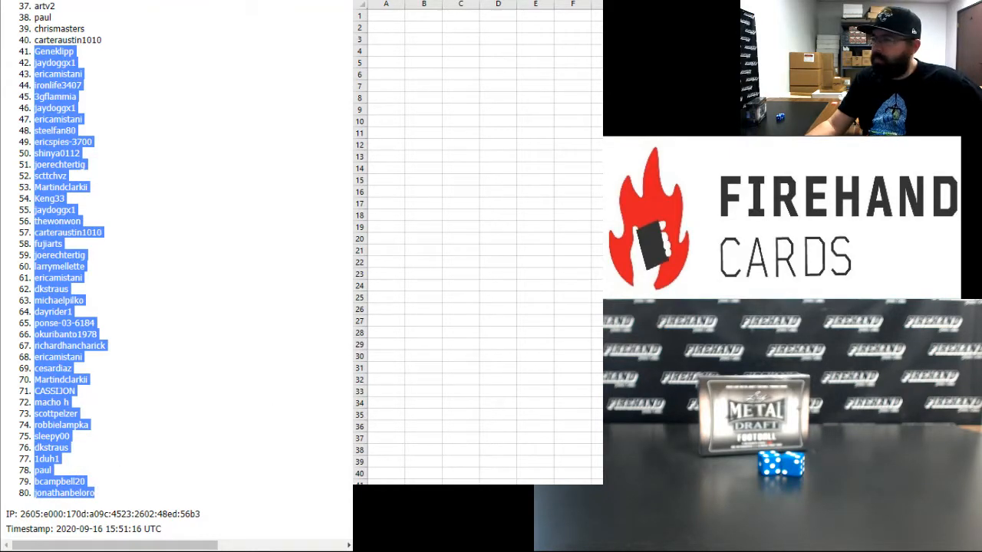
click(386, 16)
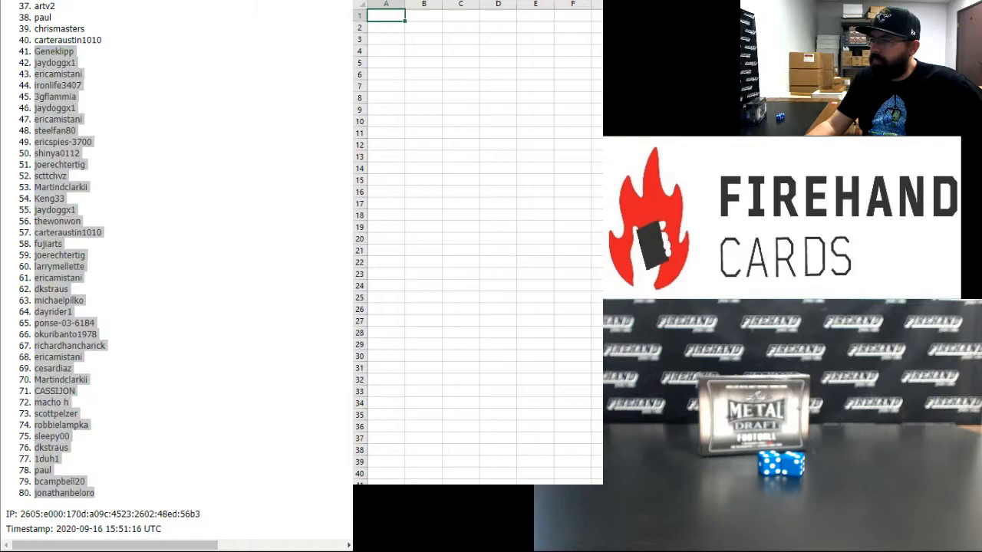
key(ctrl+v)
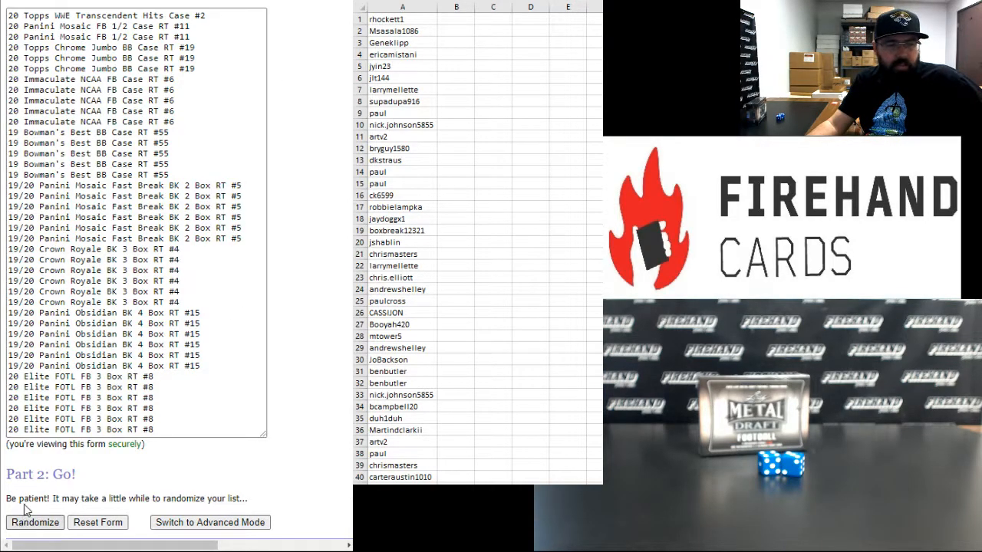
Step: Randomize the list of forty break hit spots, reshuffling it seven times
click(35, 522)
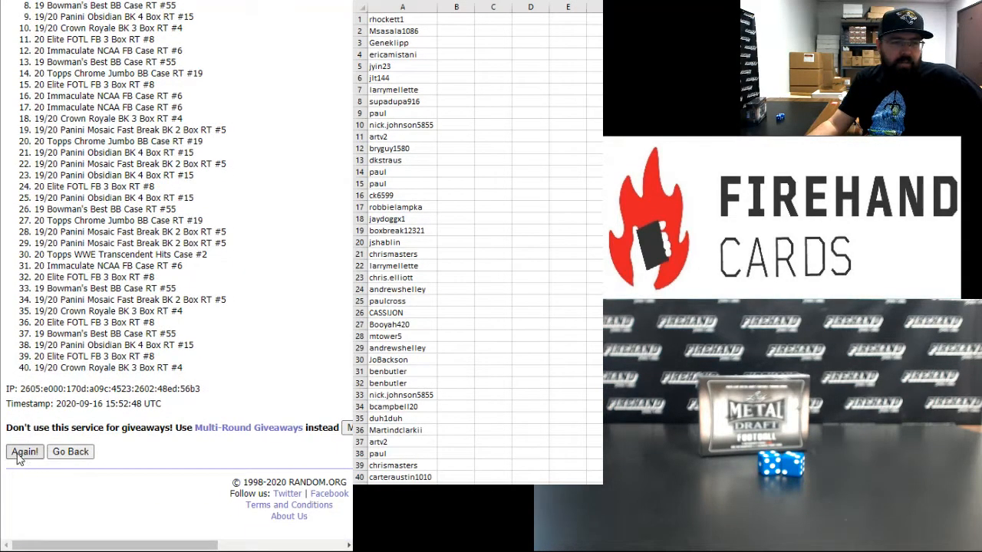
click(24, 450)
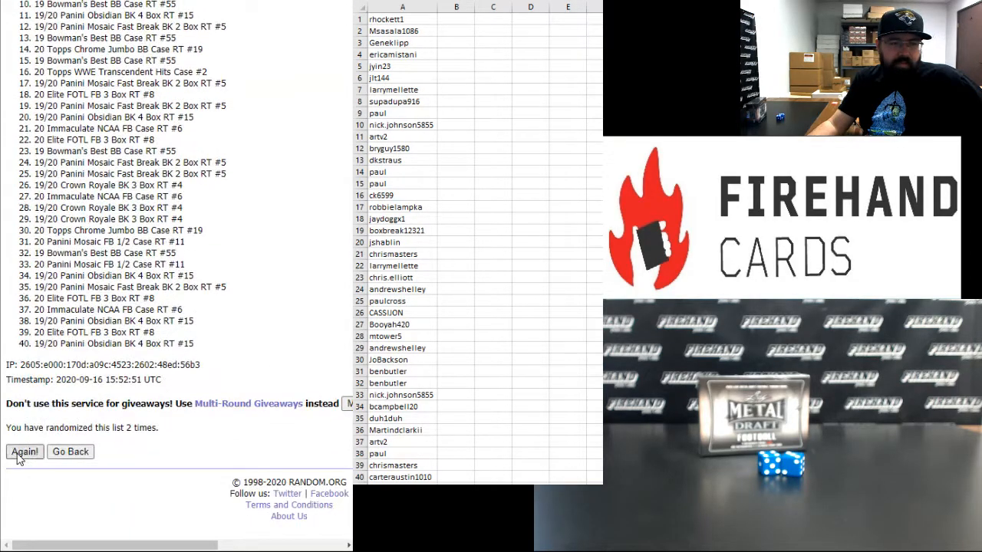
click(24, 451)
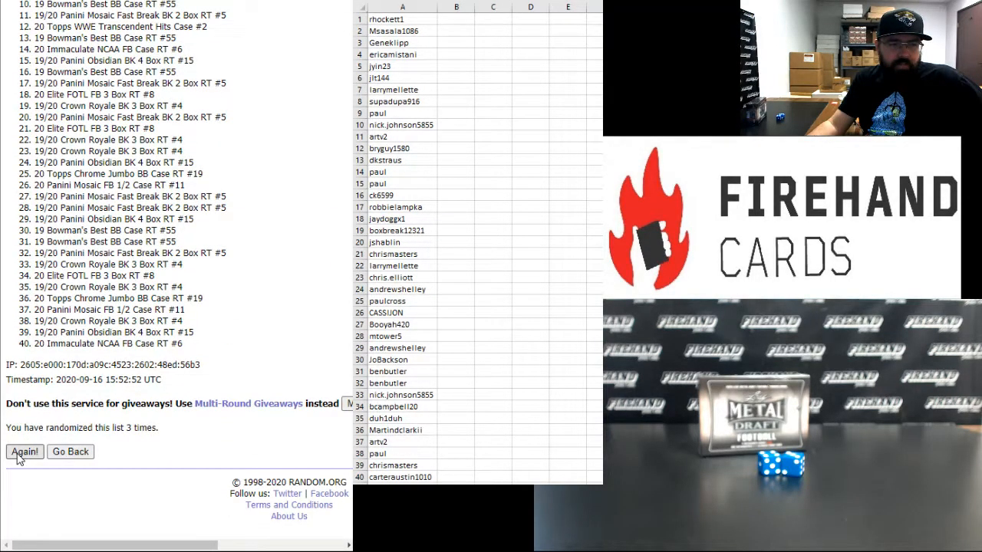
click(24, 451)
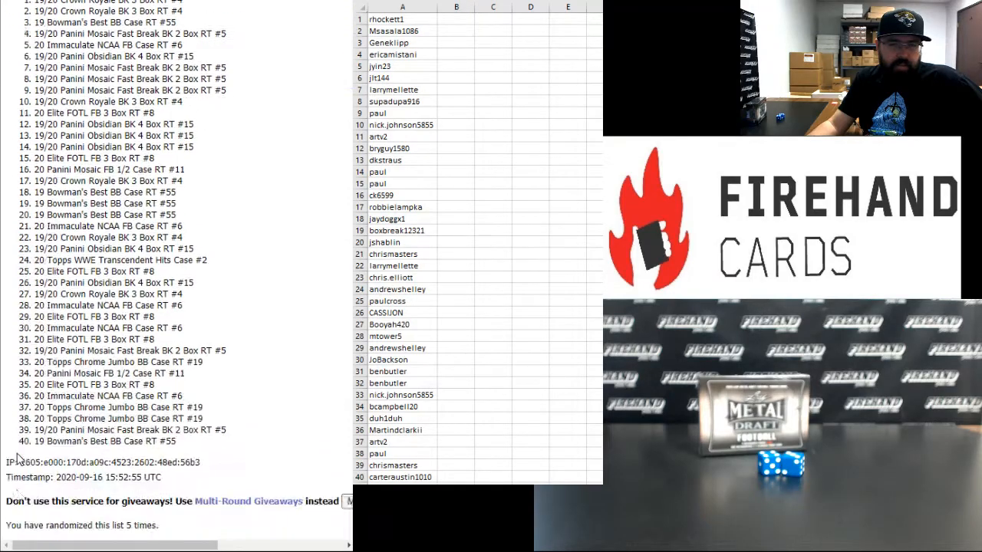
click(24, 452)
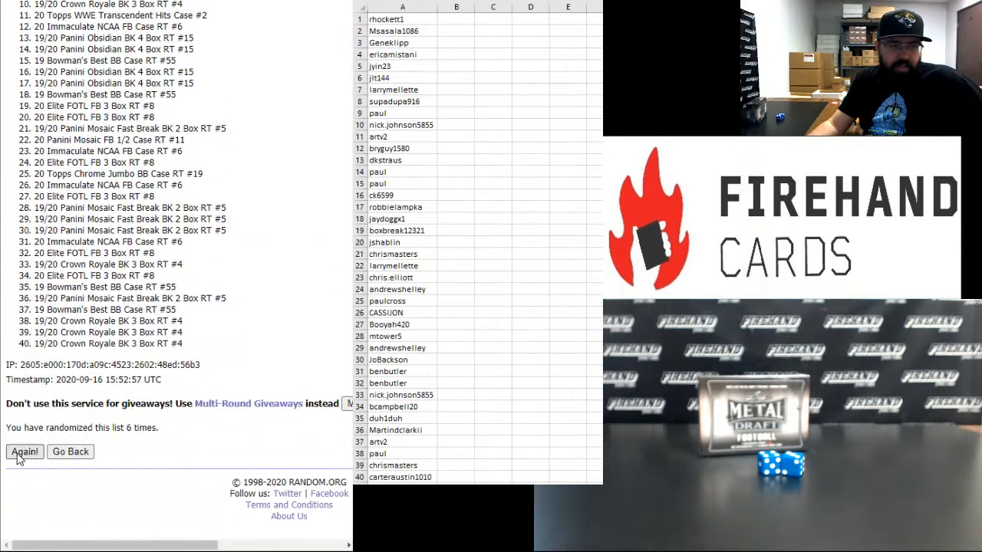
click(24, 451)
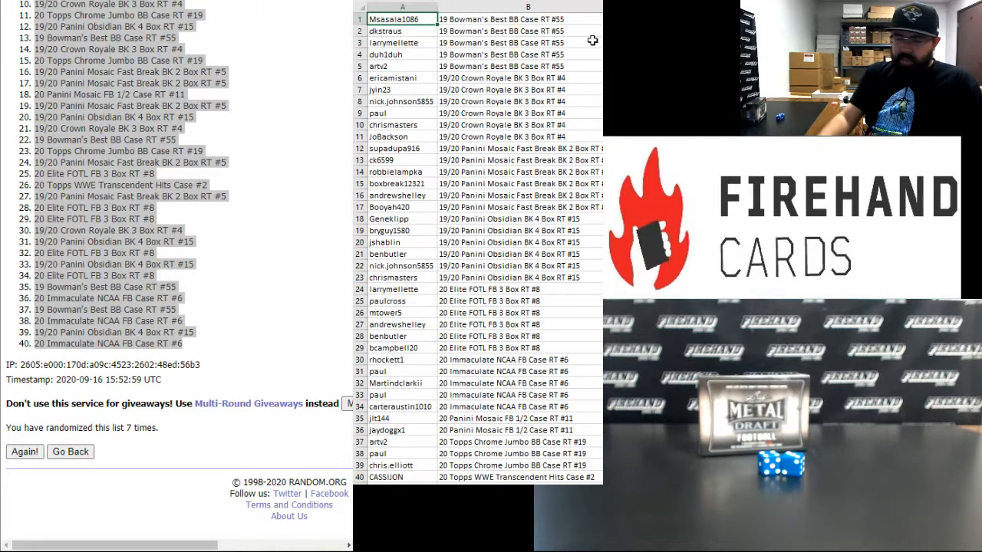
click(396, 54)
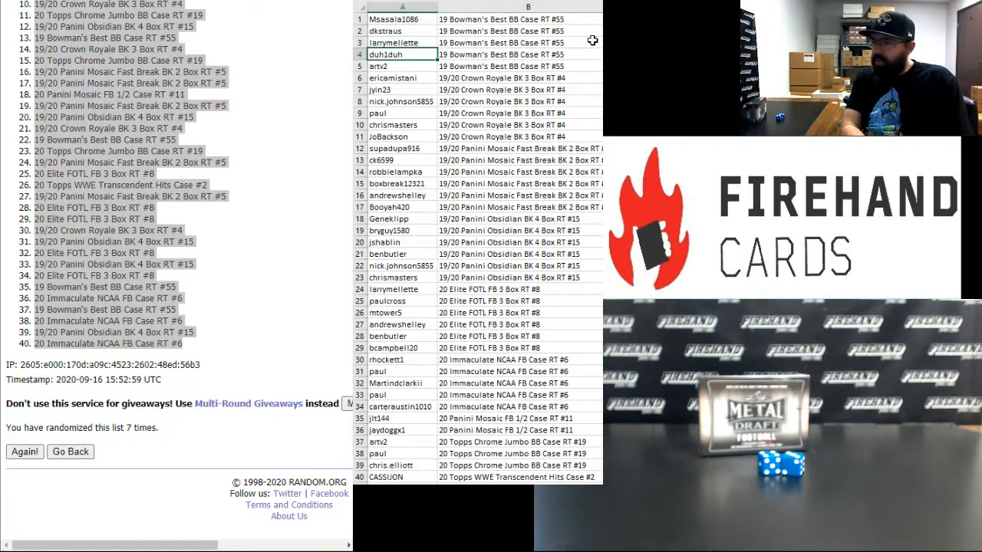
click(397, 66)
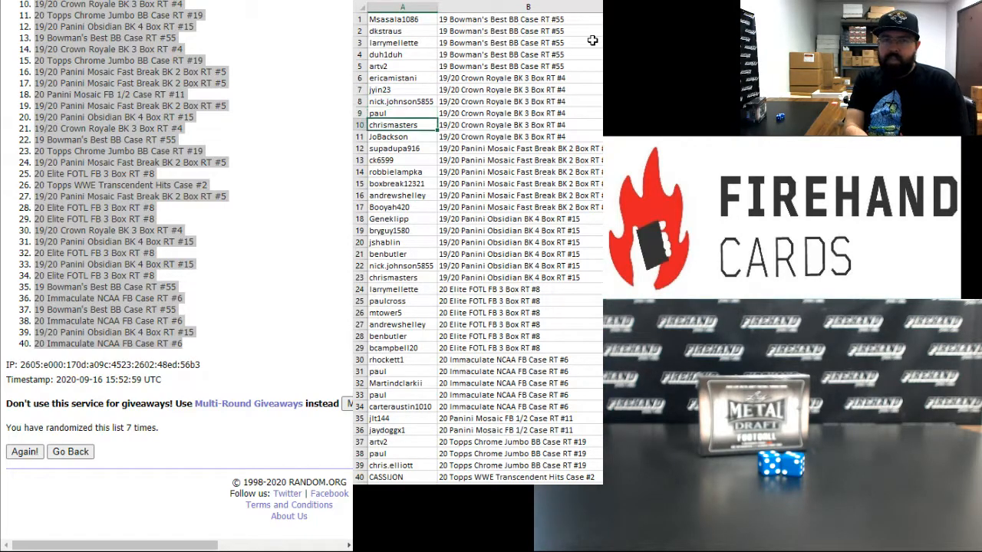
click(398, 136)
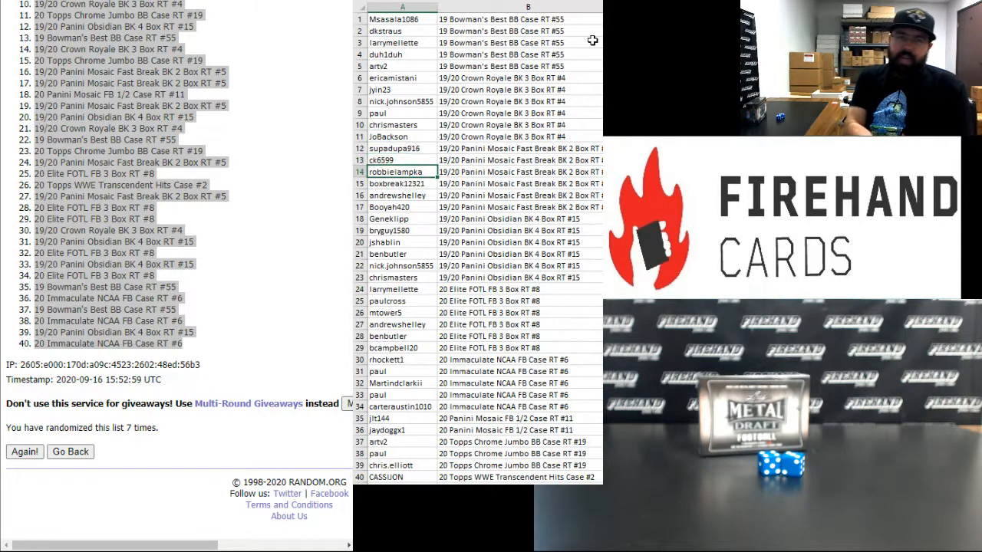
click(398, 195)
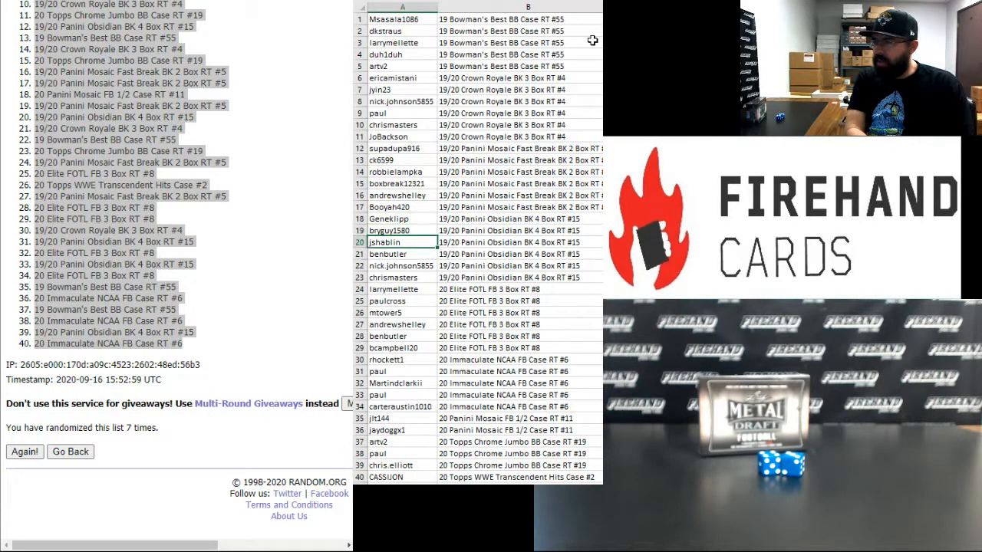
click(399, 277)
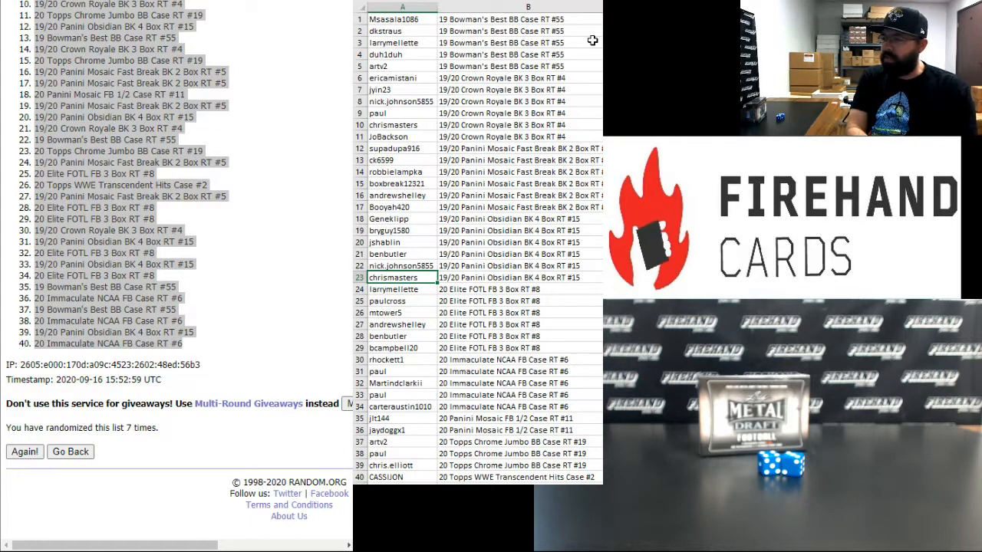
click(402, 289)
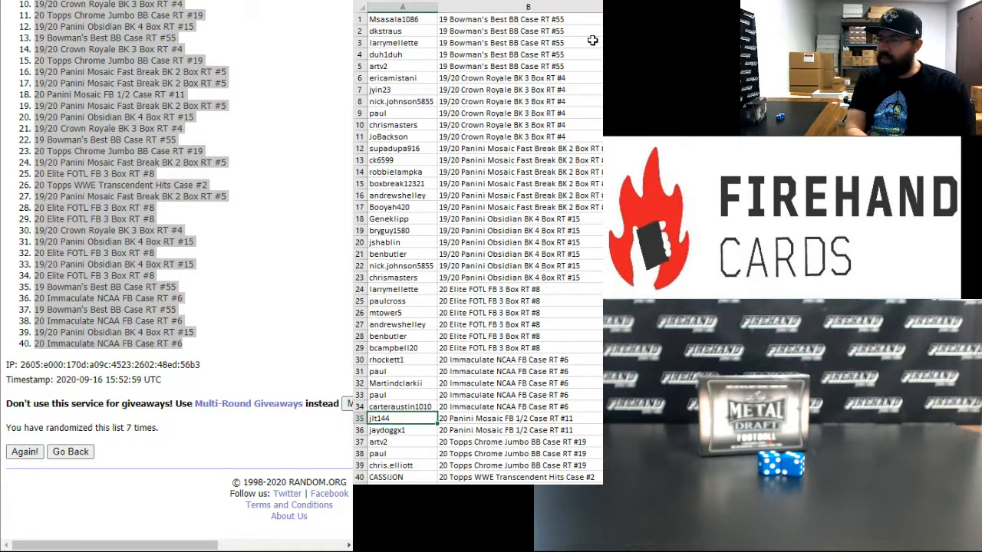
click(398, 430)
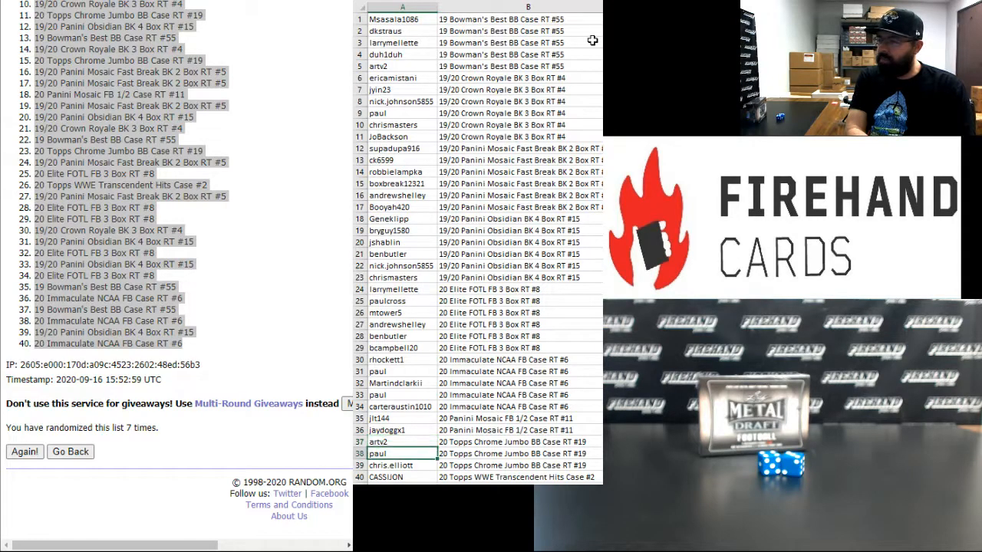
click(399, 465)
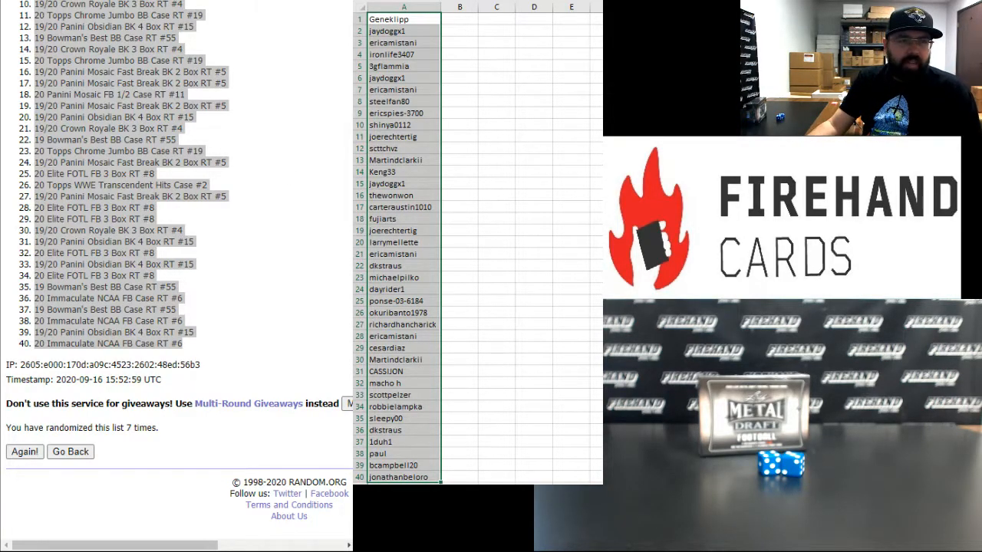
Step: Show the second sheet holding shuffled names 41–80 in column A
click(24, 451)
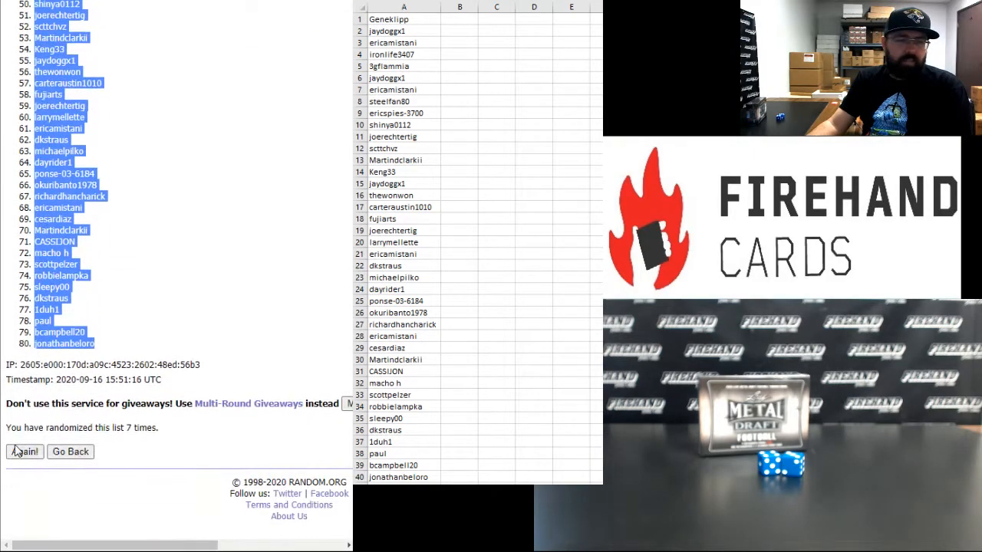
Step: Return from the randomized participant results to the list entry form
click(24, 451)
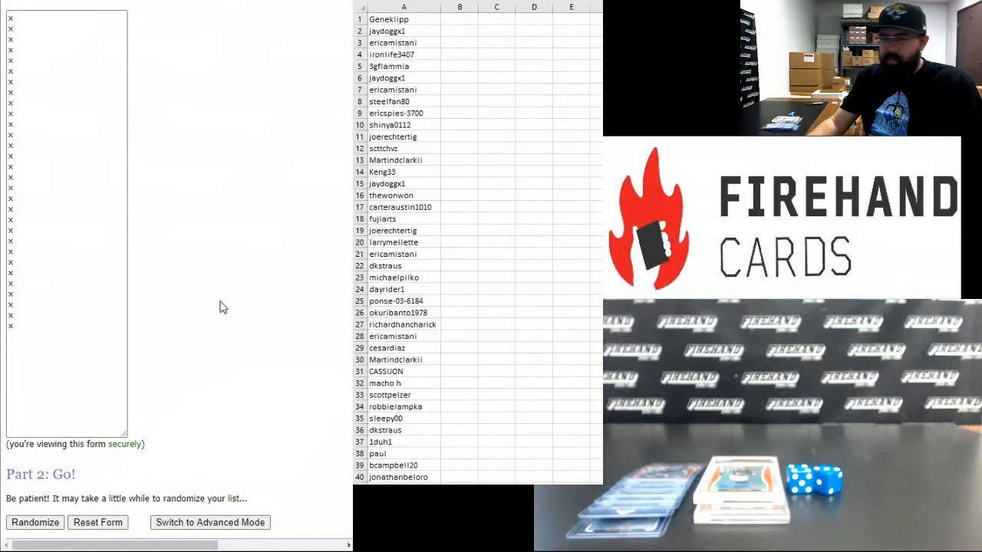
mouse_move(169, 286)
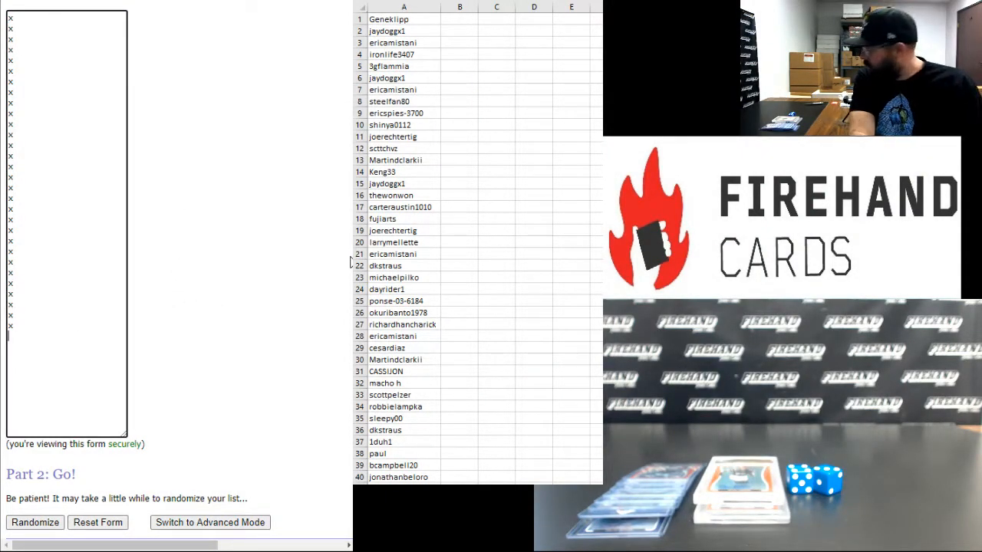
Step: Enter ten player hit names below the x entries, Brycen Hopkins through Justin Herbert
text(Brycen Hopkins)
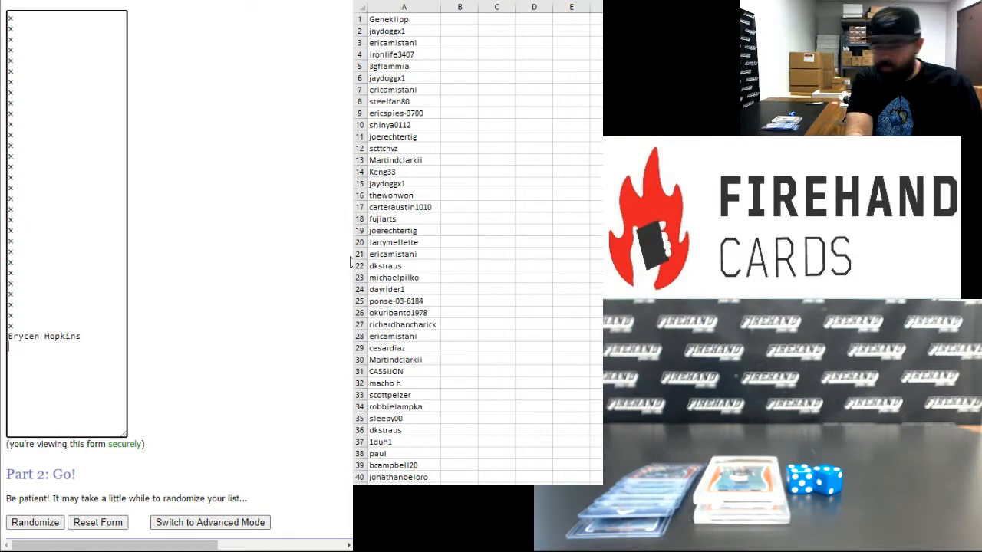
text(Tee Higg)
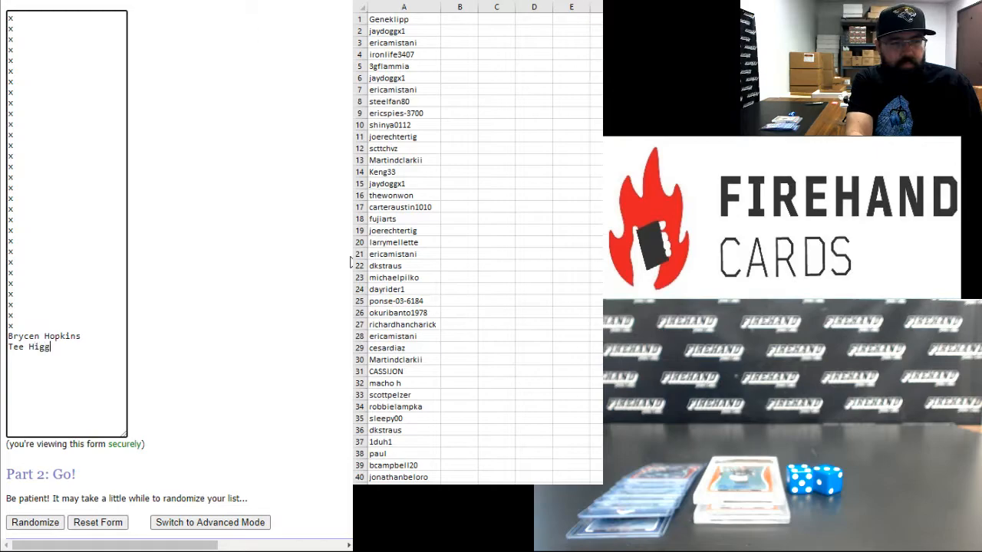
text(Chase Claypo)
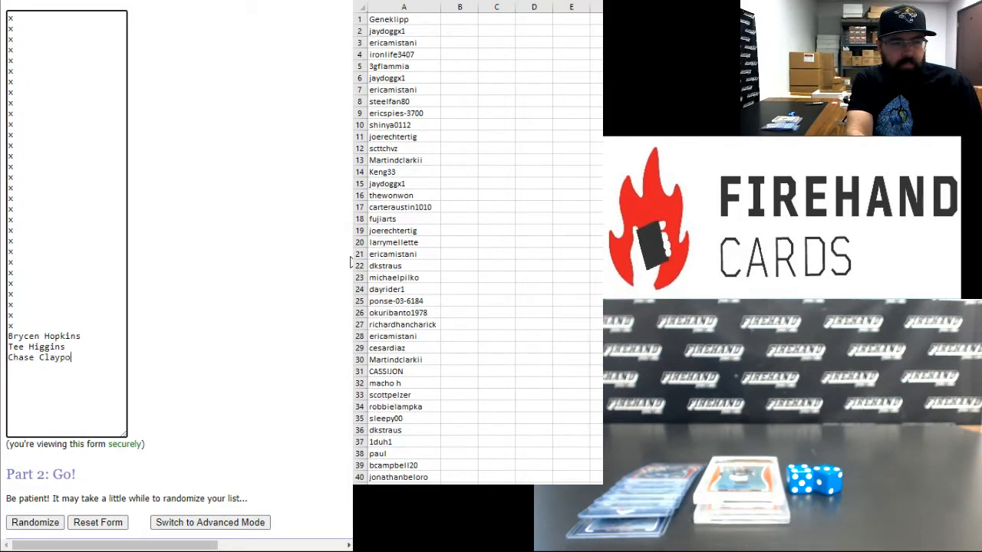
text(Kenneth Murray)
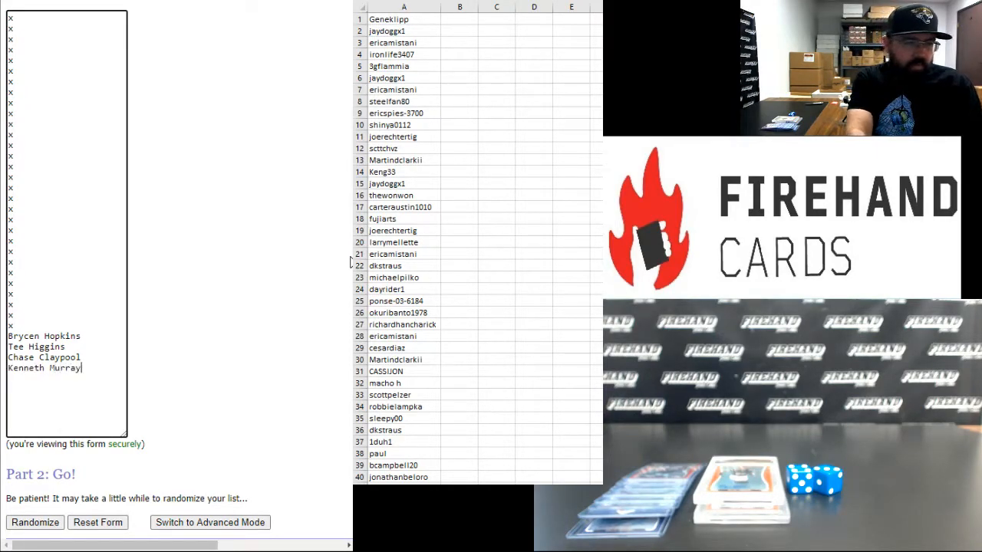
text(A)
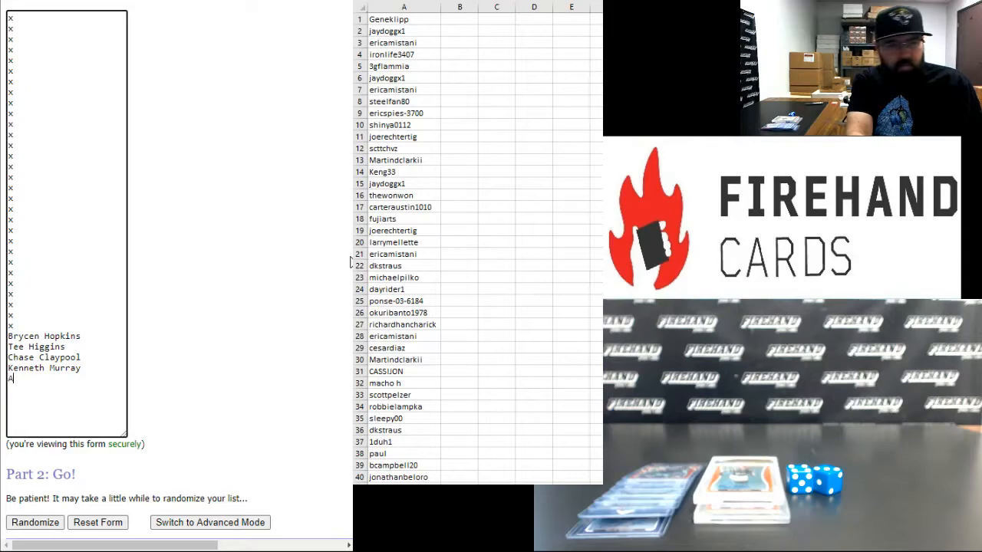
text(AJ Epenesa)
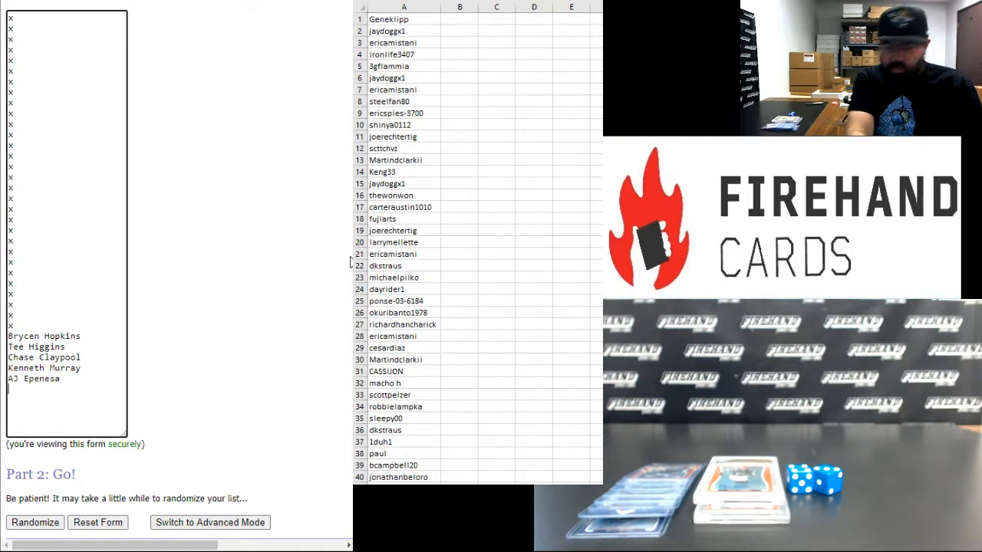
text(Albert)
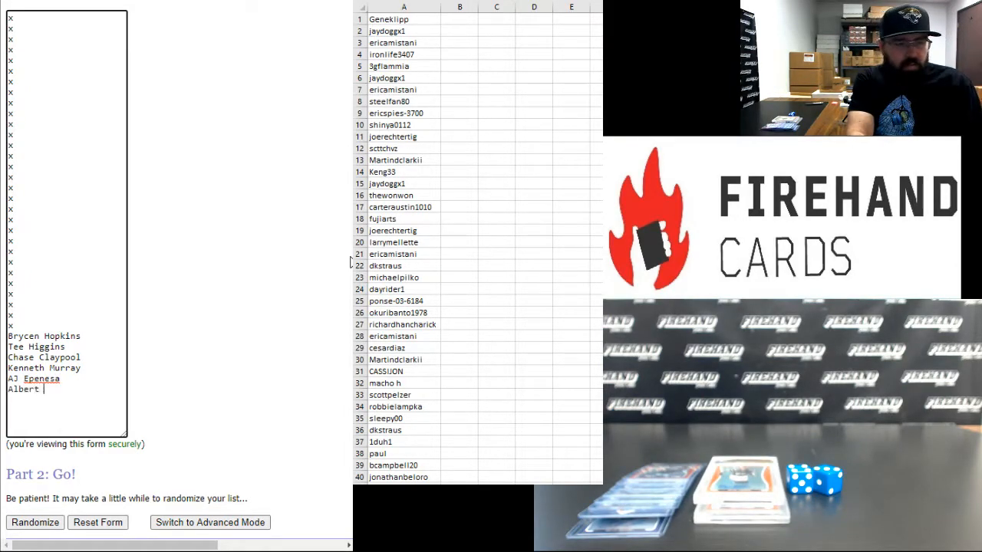
text(O)
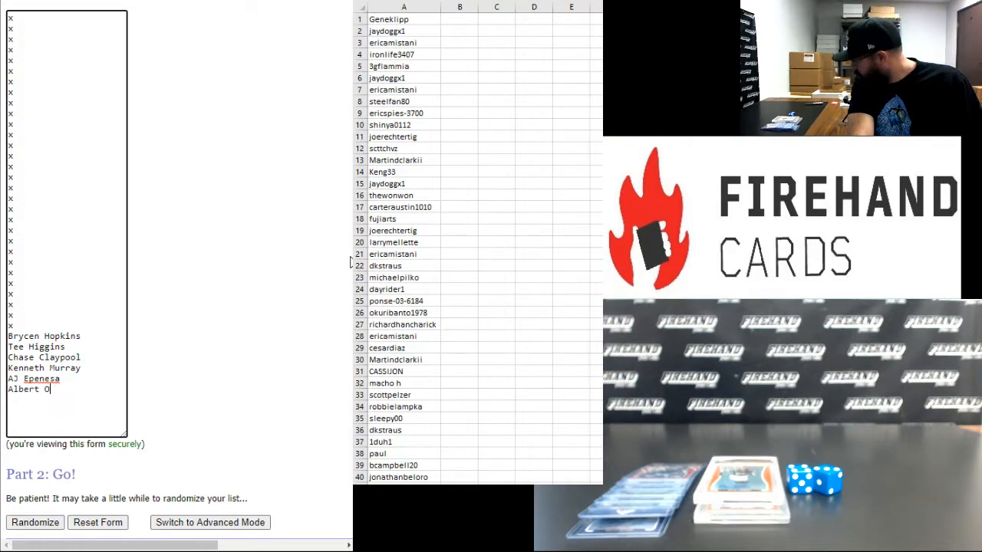
text(kwuegbunam)
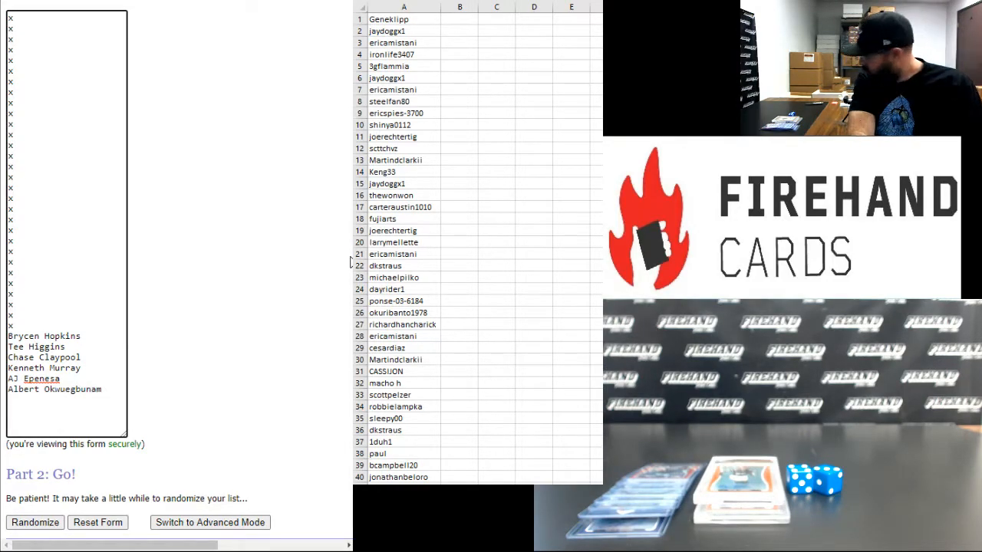
text(Troy Dye)
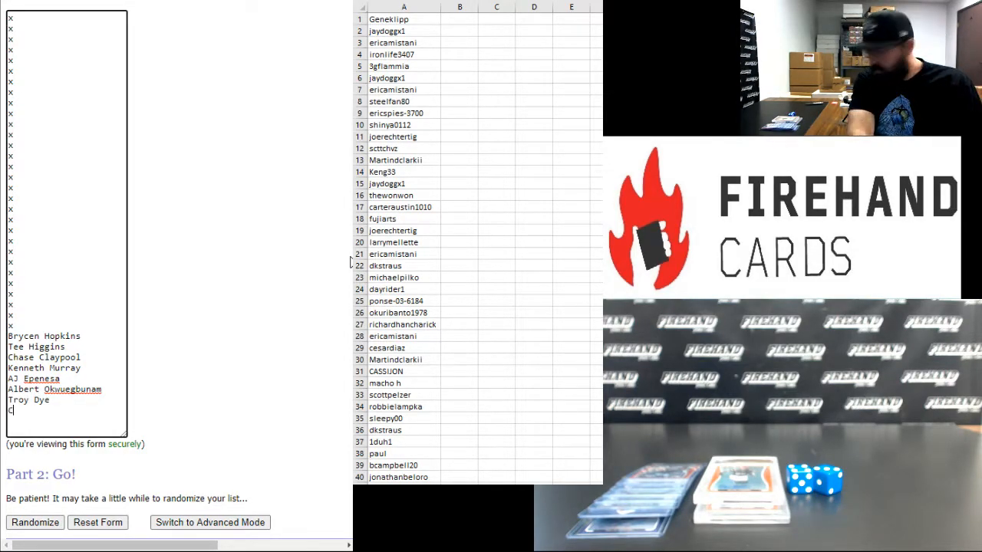
text(ollin Joh)
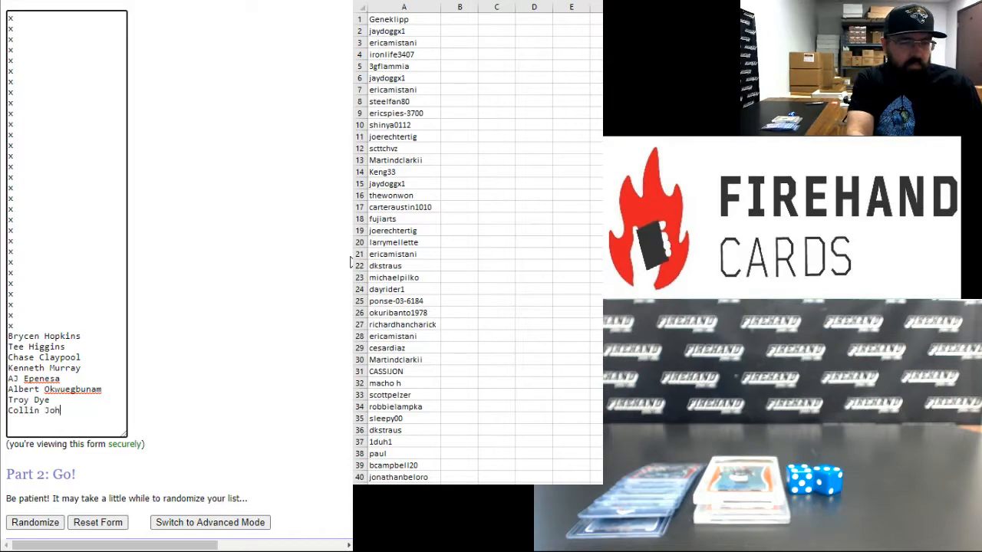
text(nson)
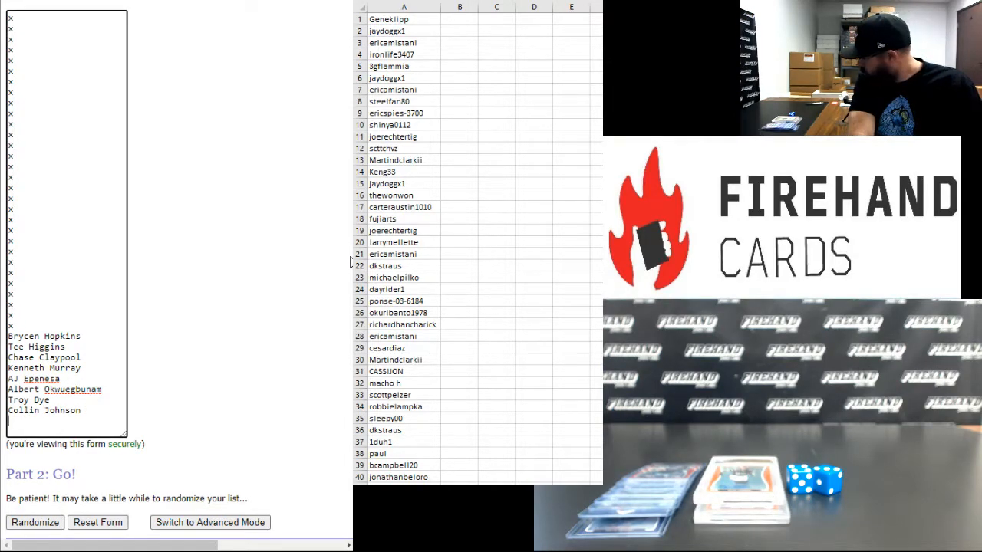
text(Bryan Edwards)
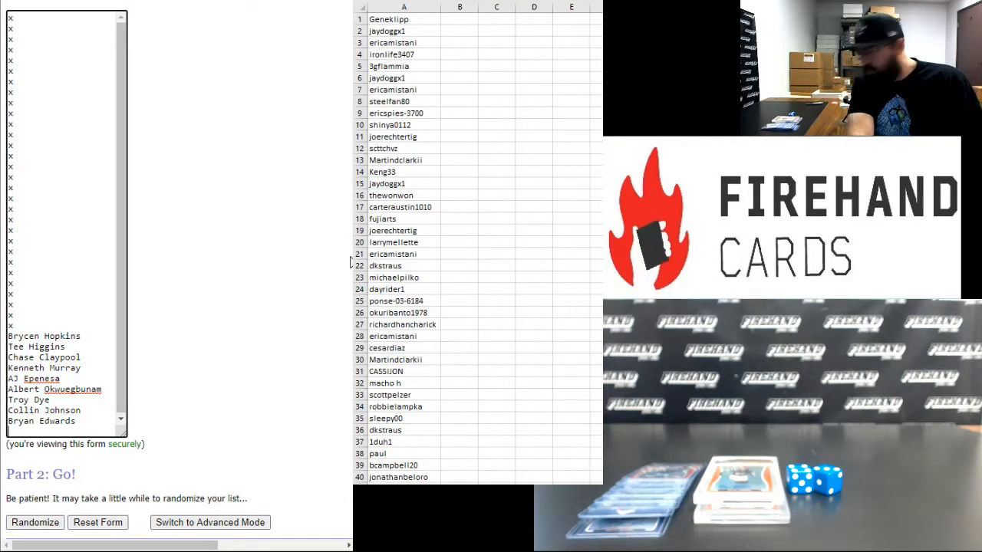
text(Justin Herbert)
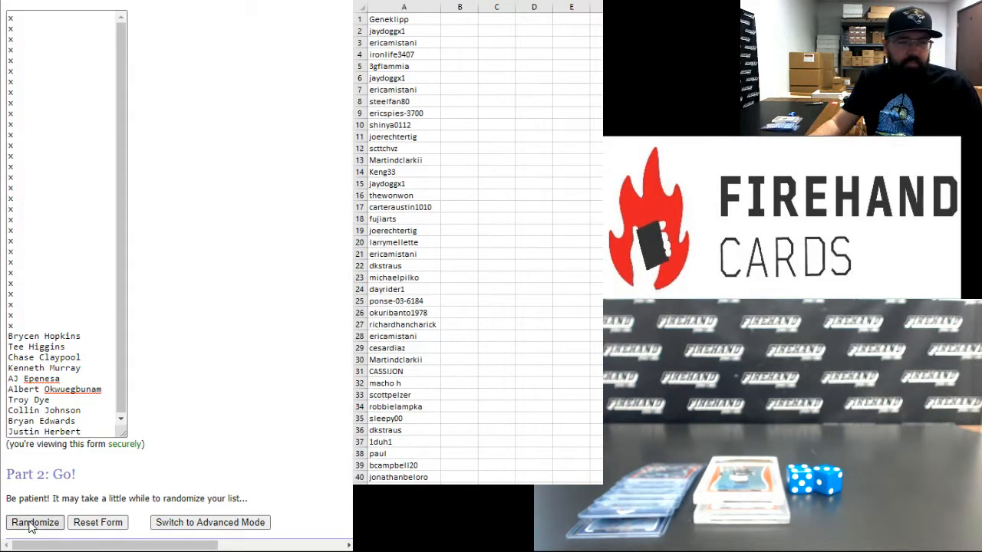
Step: Randomize the forty-item player-and-x list seven times and select the final order
click(35, 522)
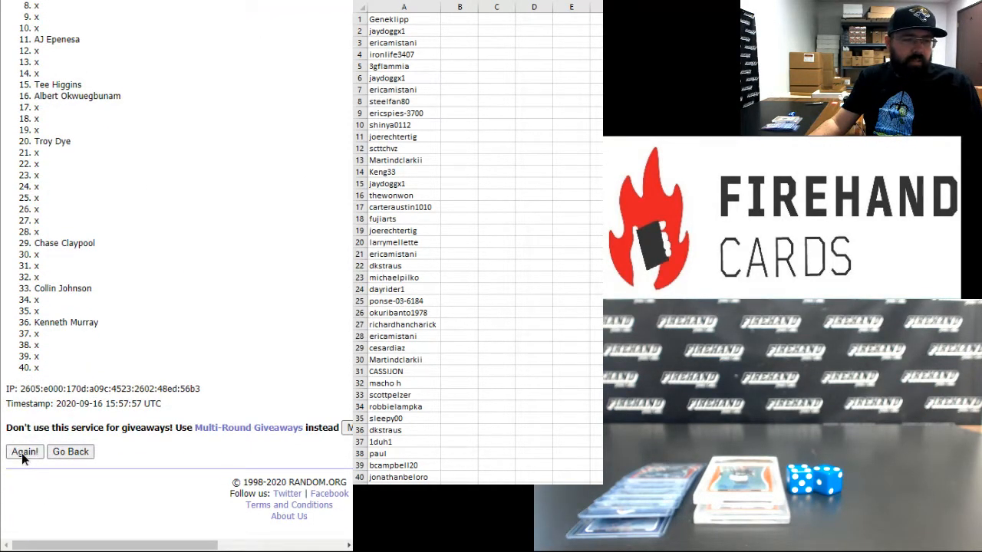
click(23, 451)
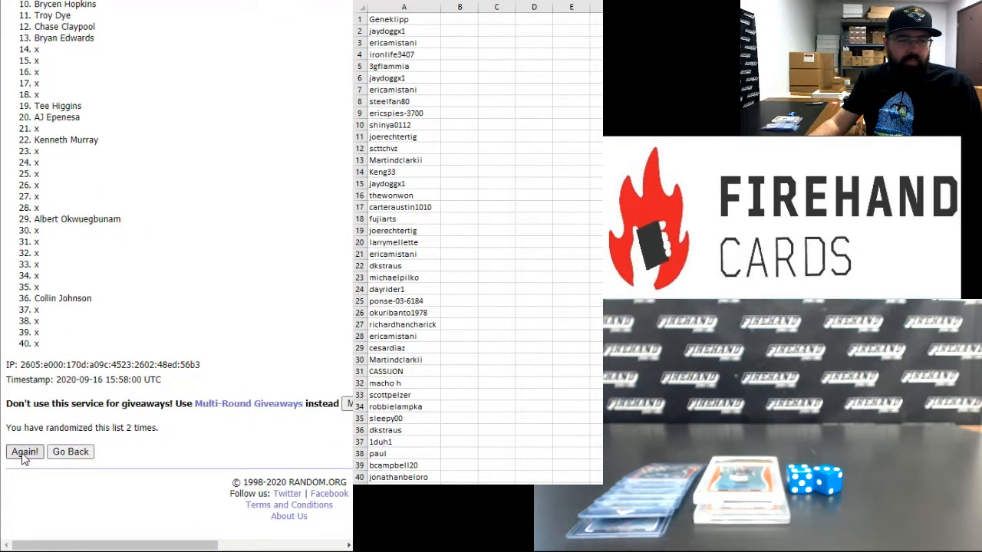
click(24, 450)
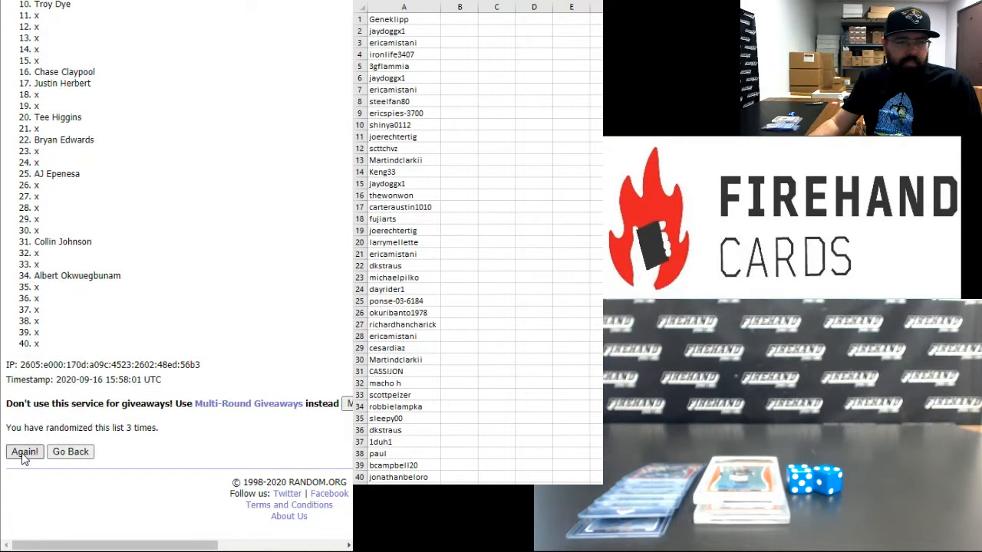
click(24, 451)
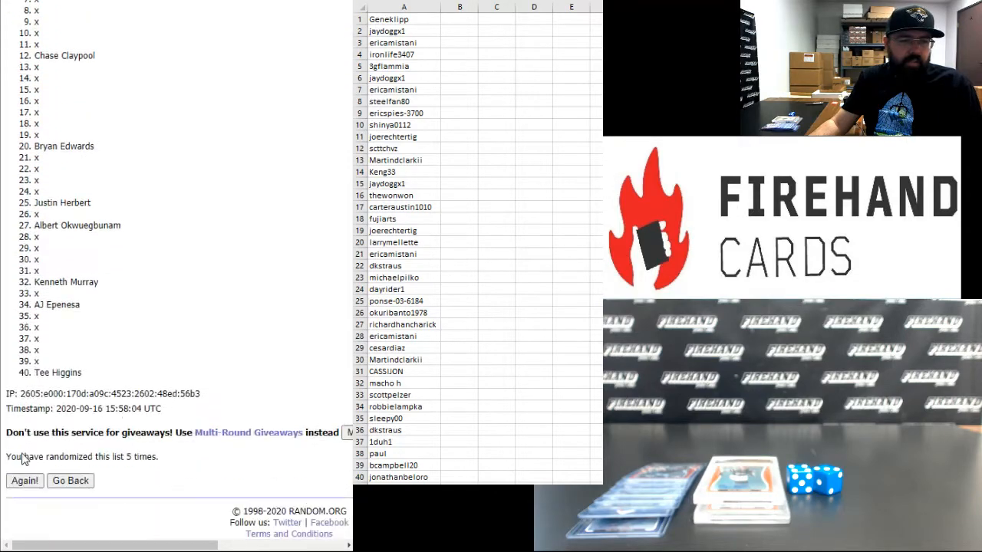
click(23, 480)
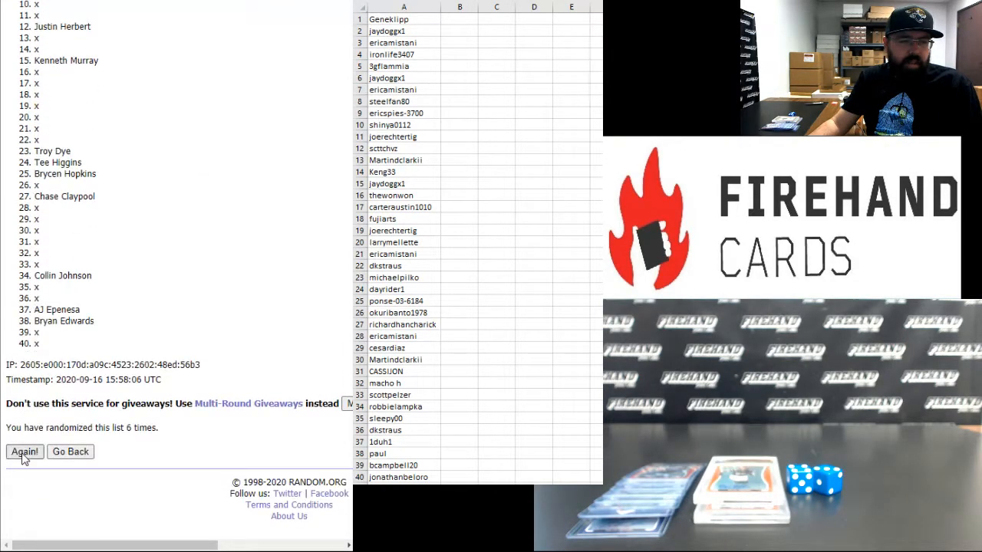
click(24, 451)
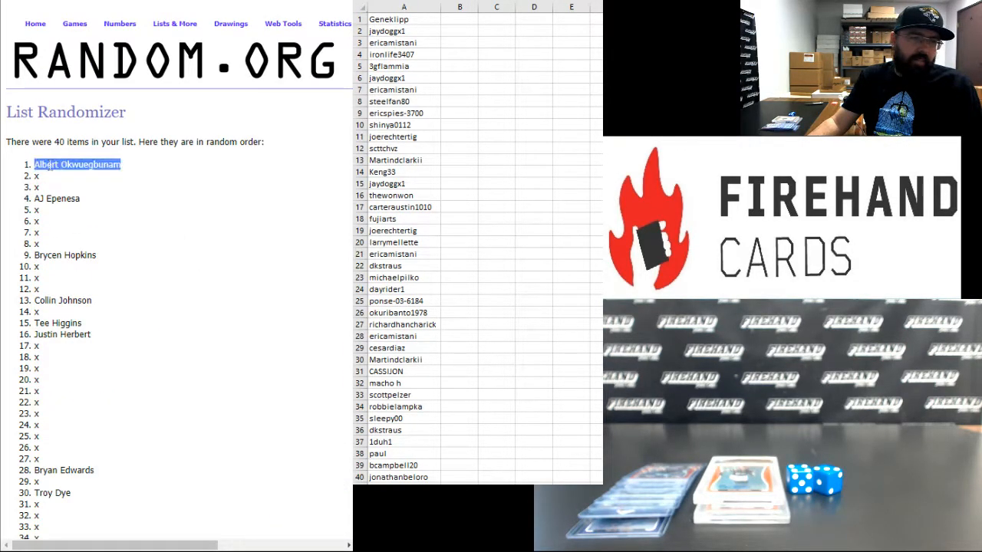
scroll(down, 3)
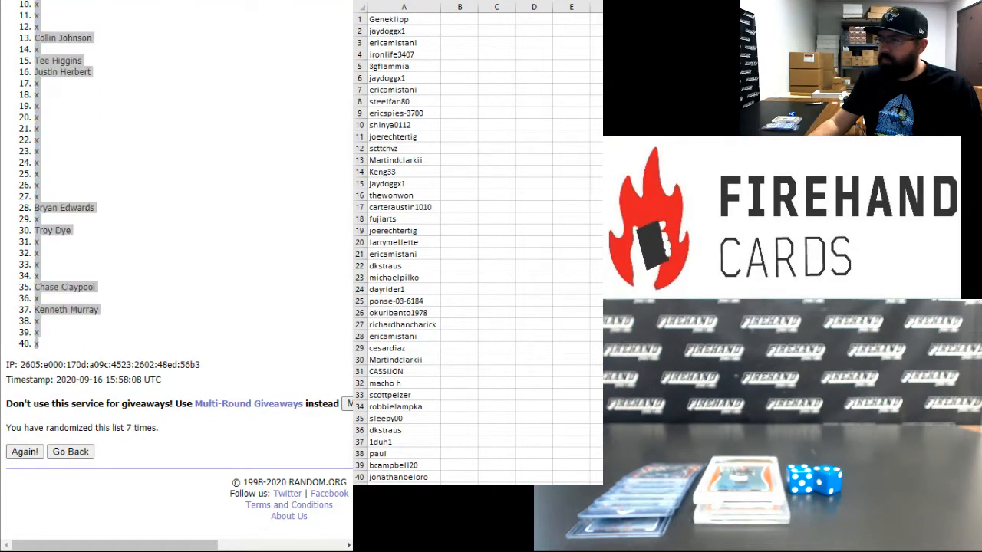
click(460, 18)
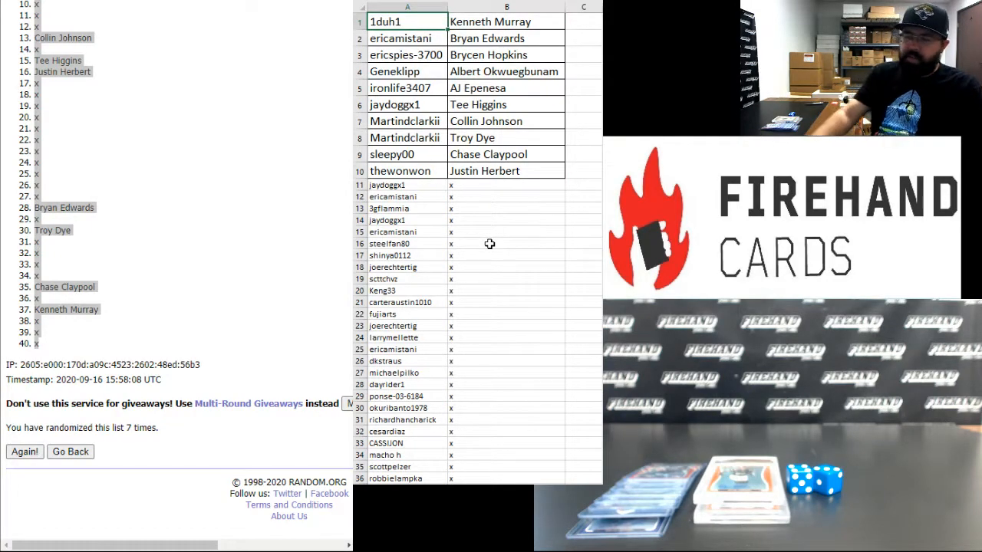
Step: Check participant pairings with the randomized player names in the second sheet
click(405, 54)
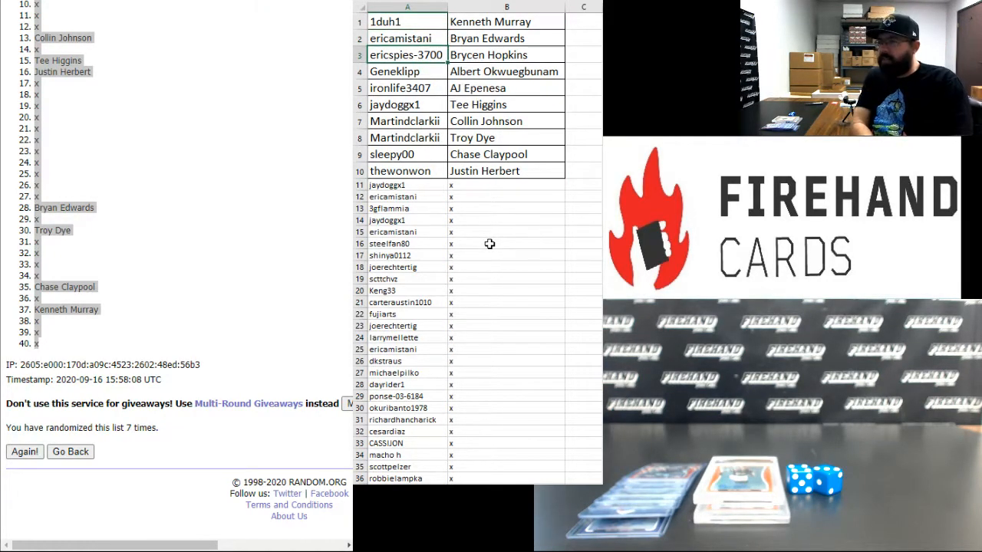
click(406, 71)
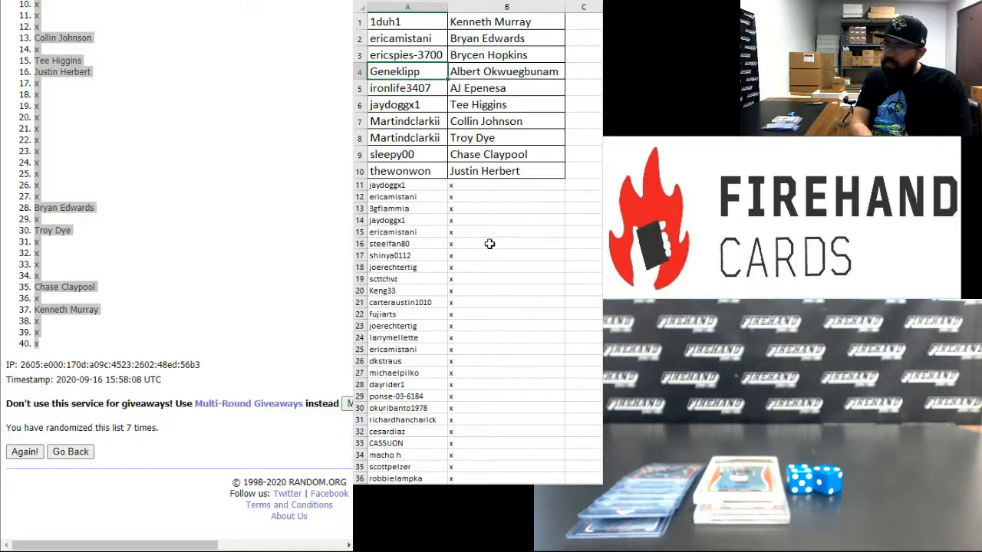
click(406, 88)
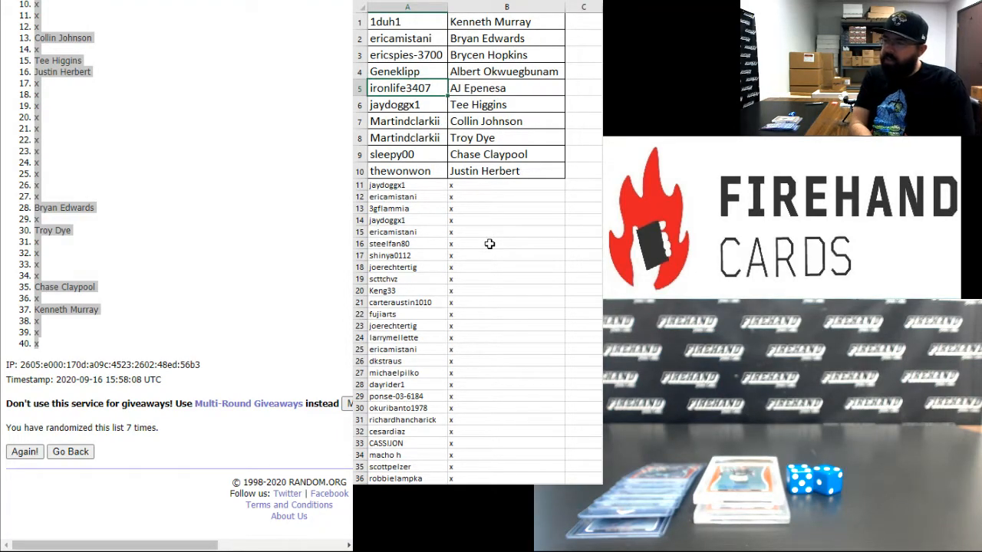
click(406, 121)
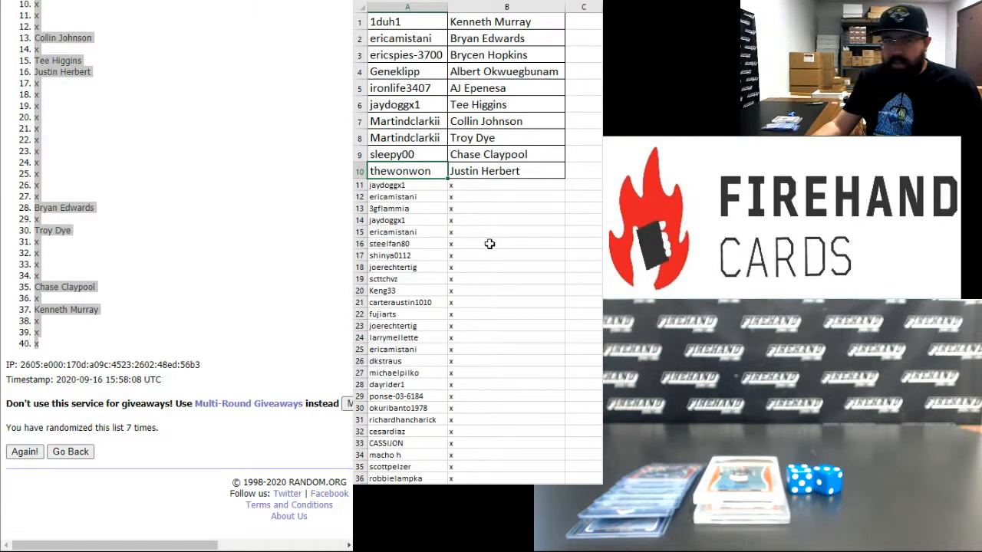
mouse_move(491, 241)
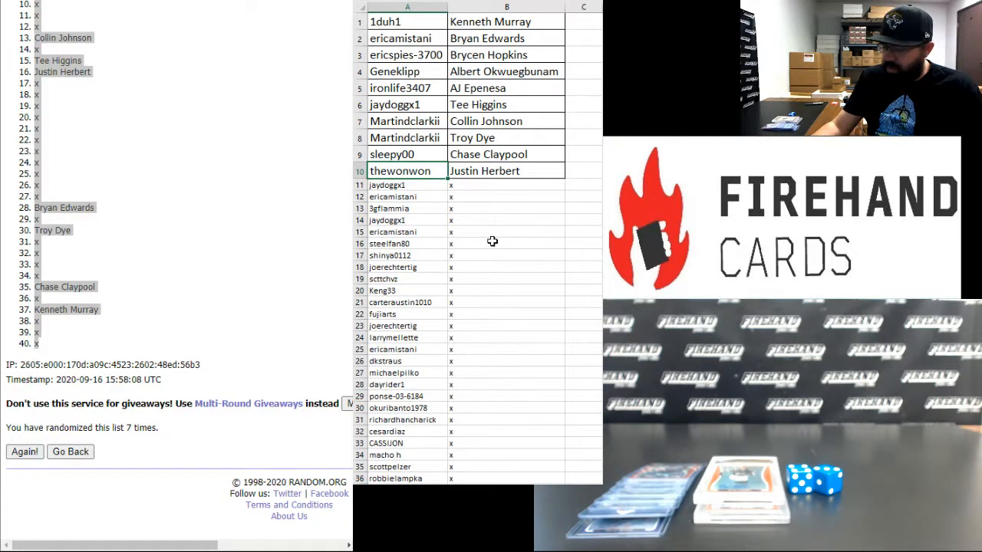